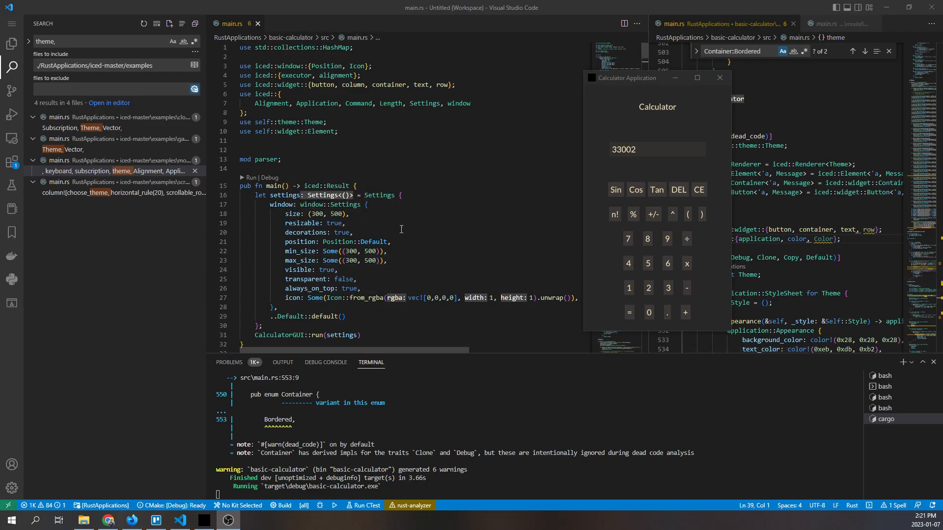
mouse_move(436, 219)
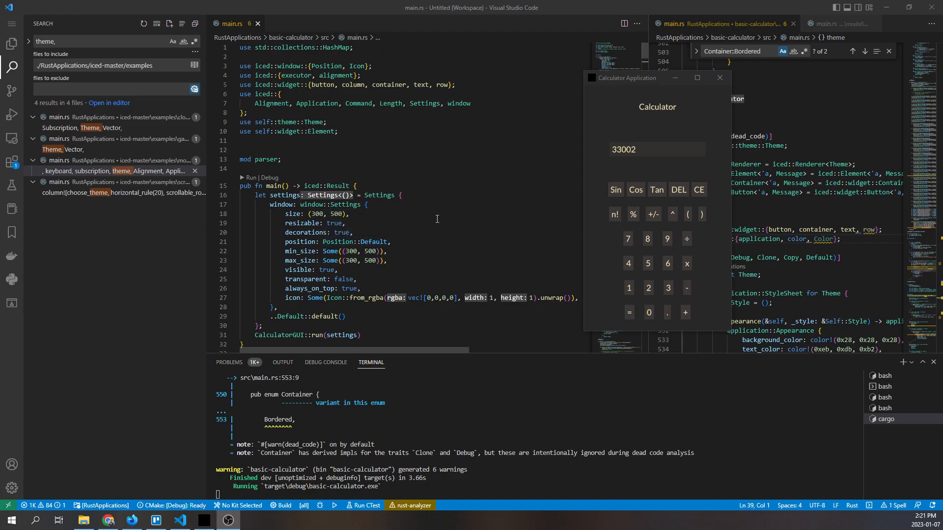
mouse_move(636, 85)
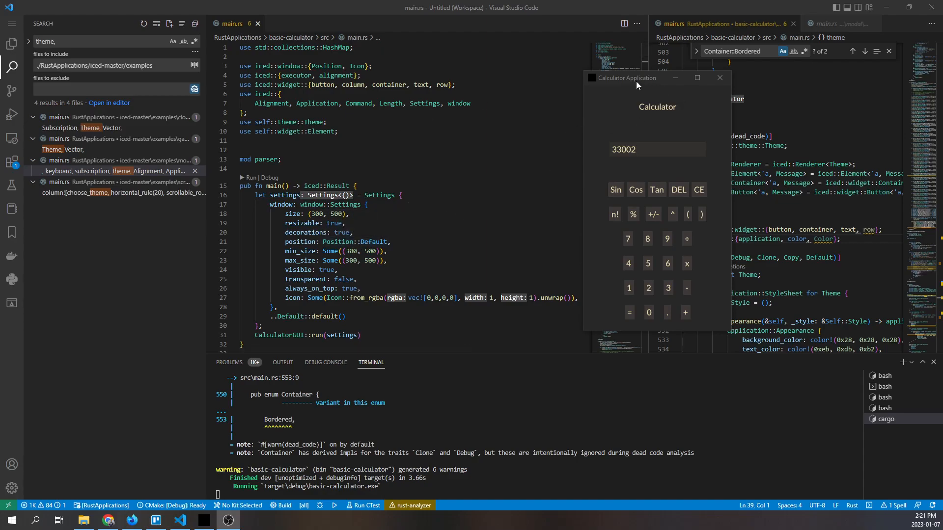
Place the running calculator window beside the main.rs code
left_click_drag(637, 76, 540, 74)
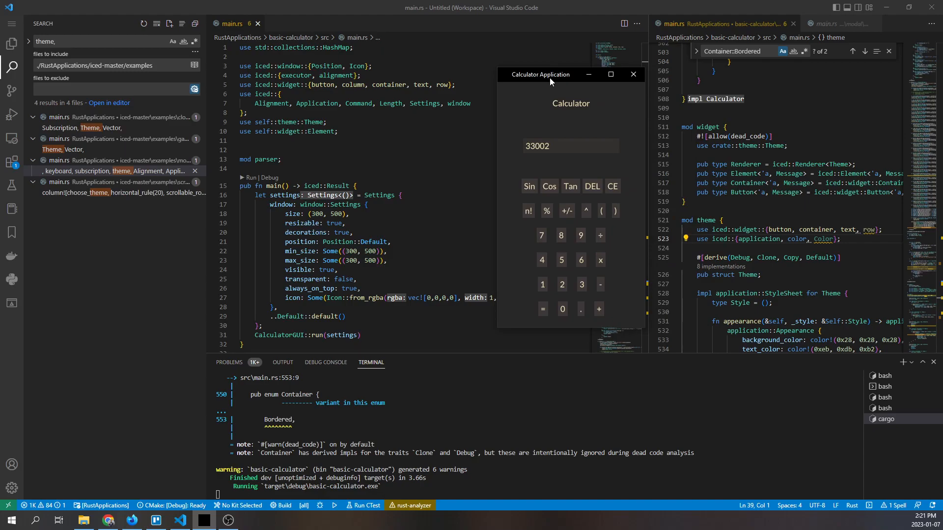
left_click_drag(549, 74, 601, 66)
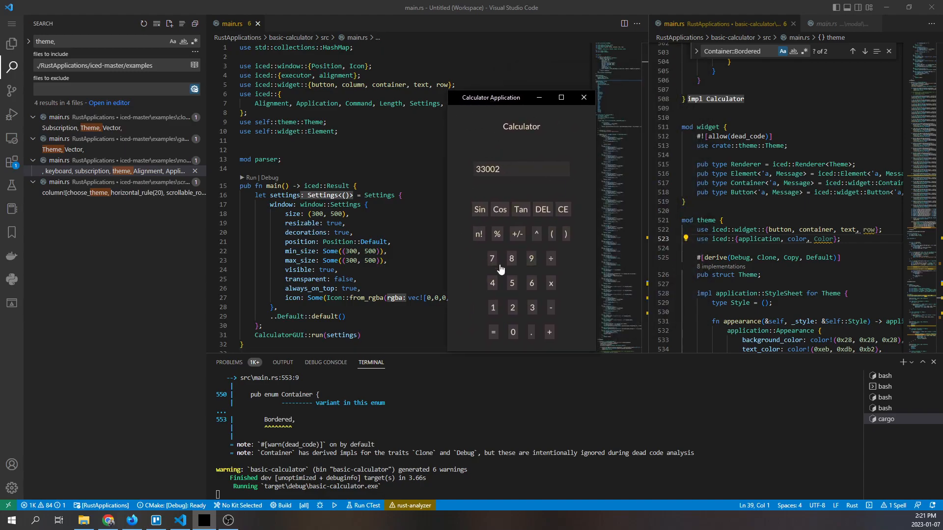
mouse_move(504, 164)
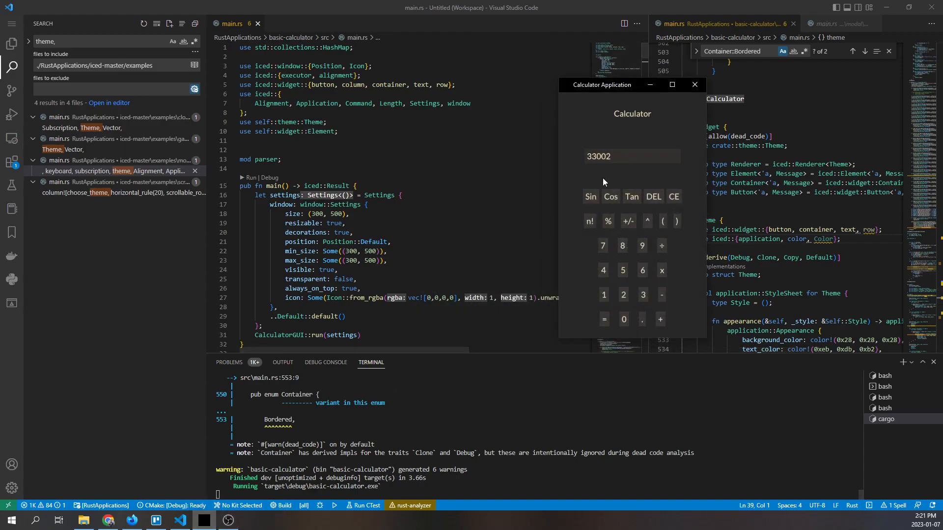
mouse_move(677, 154)
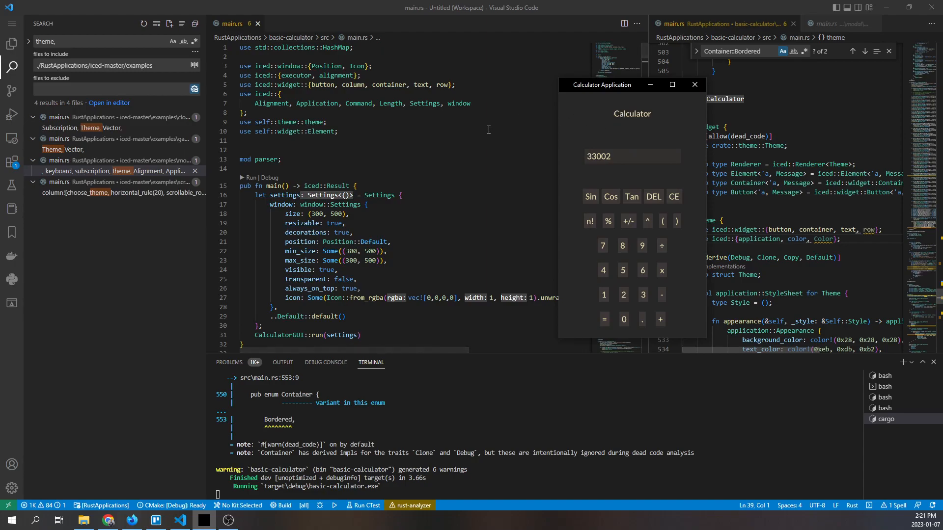
Locate the display_text button in view() and review its theme::Button style down to the Bordered container
scroll("down", 3)
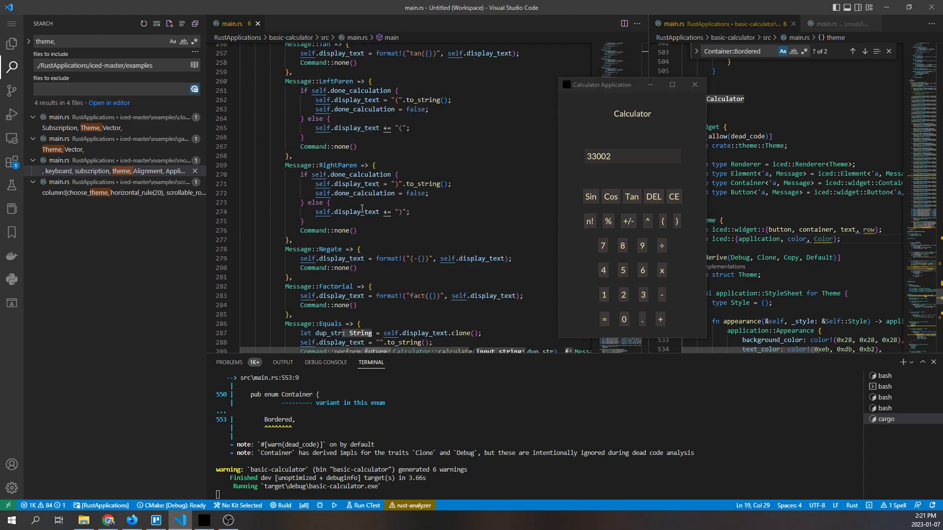
scroll("down", 3)
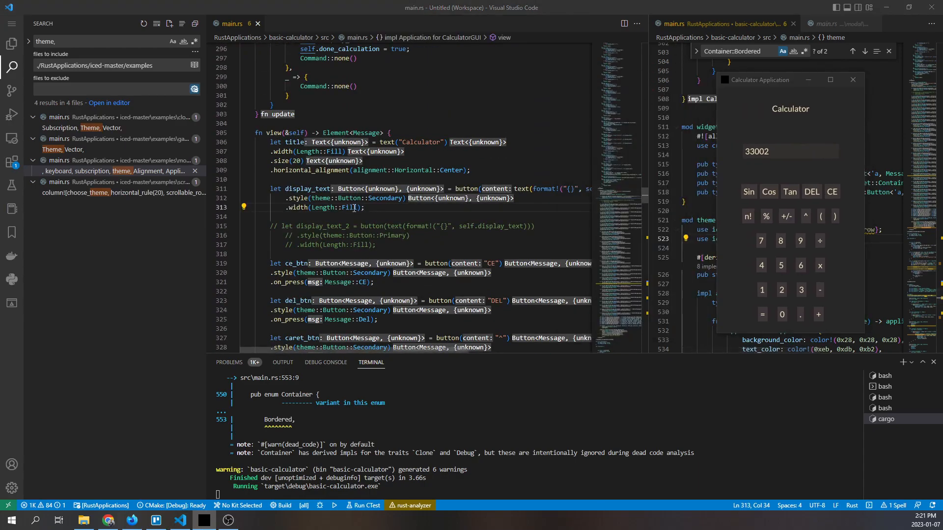
double_click(308, 188)
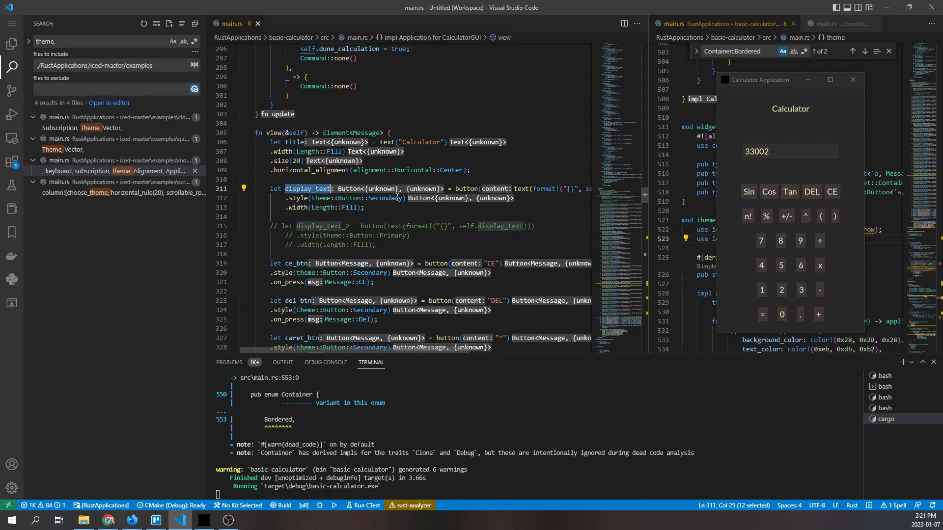
mouse_move(596, 168)
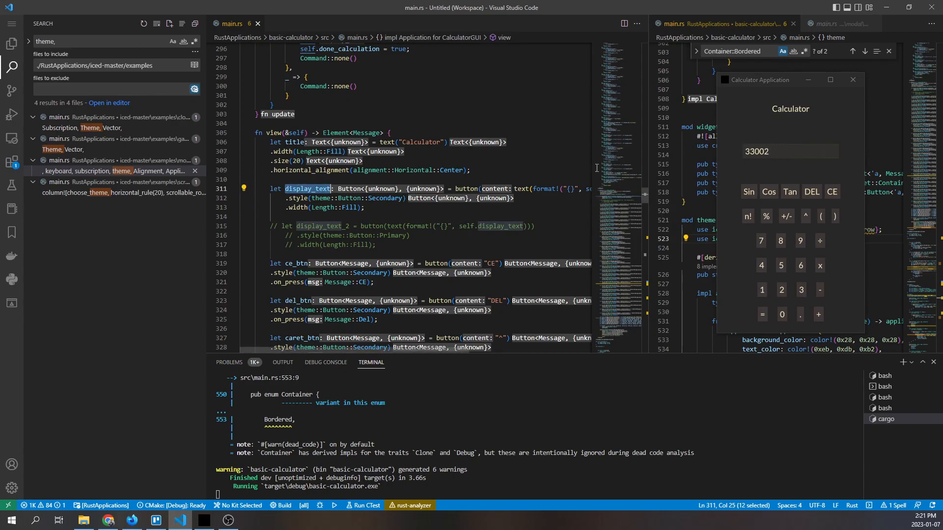
mouse_move(773, 147)
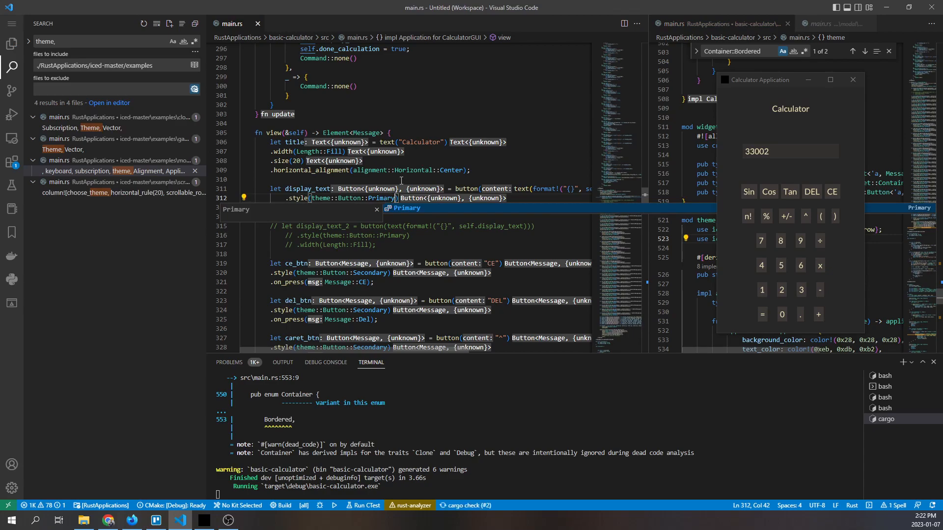
scroll("down", 3)
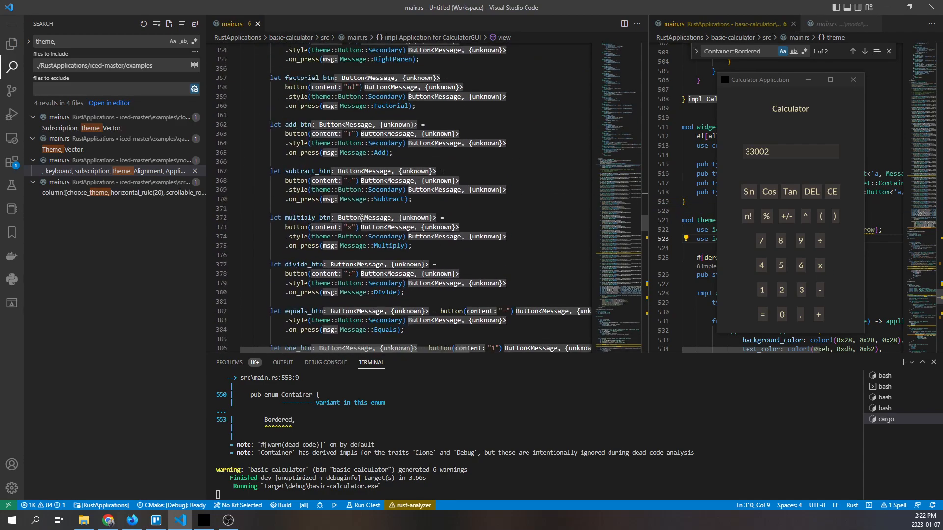
scroll("down", 3)
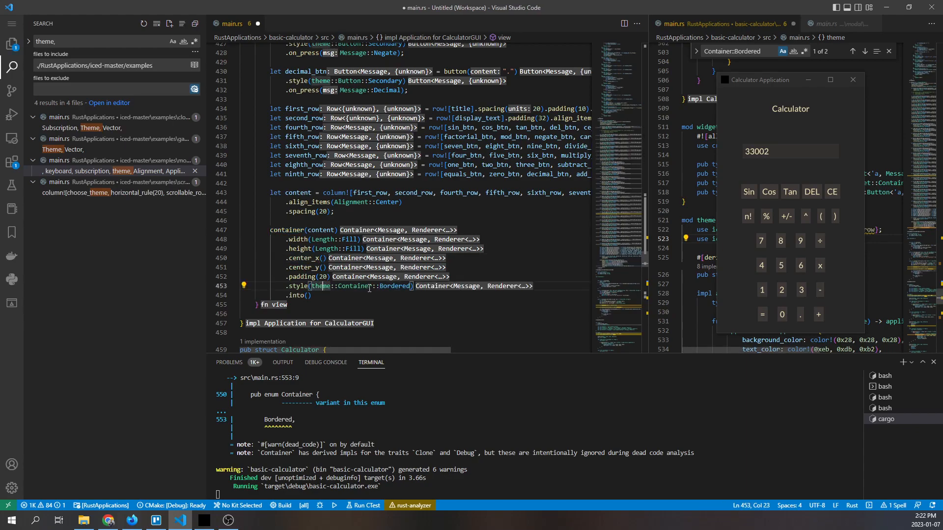
double_click(395, 285)
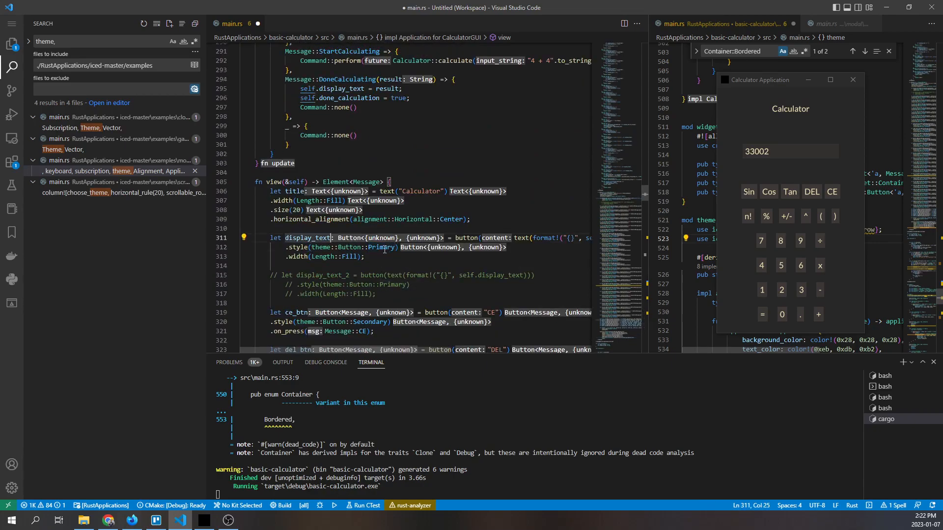
scroll("down", 3)
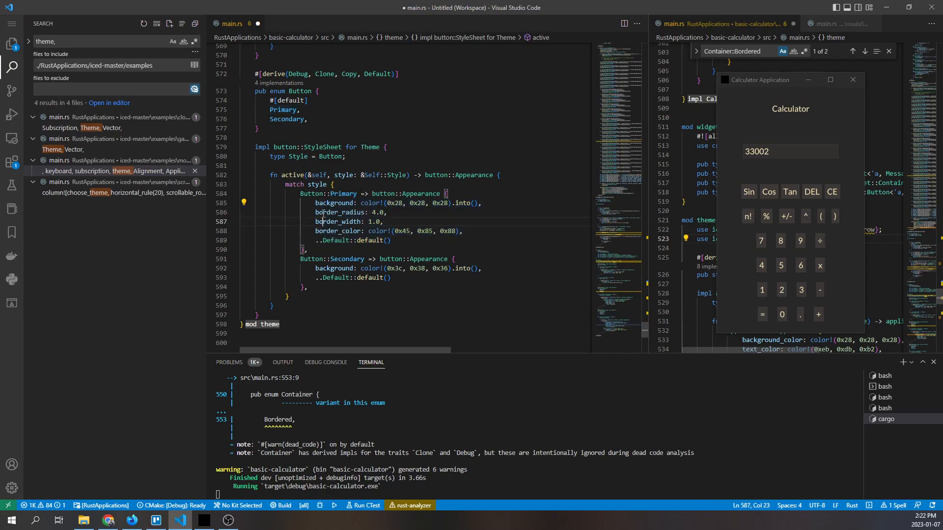
Close the old Calculator window and run cargo run --package basic-calculator in the terminal
double_click(339, 221)
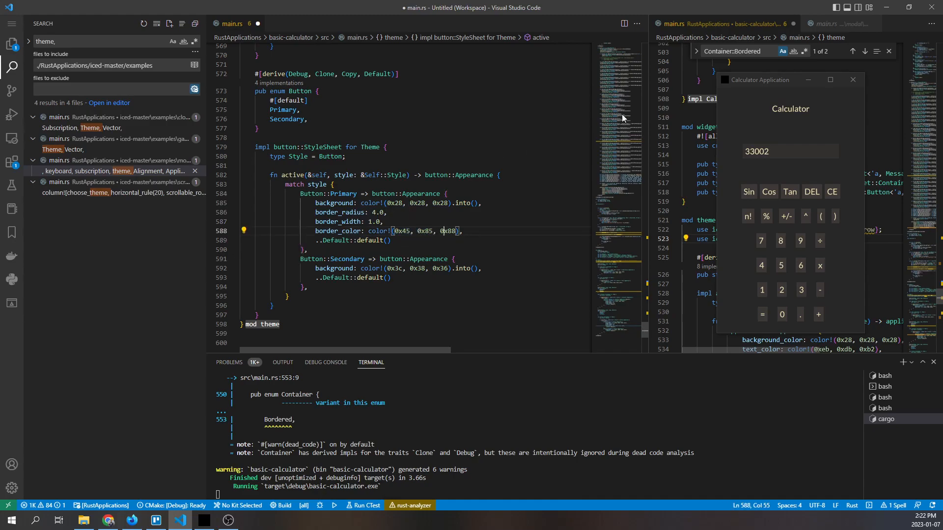
mouse_move(853, 80)
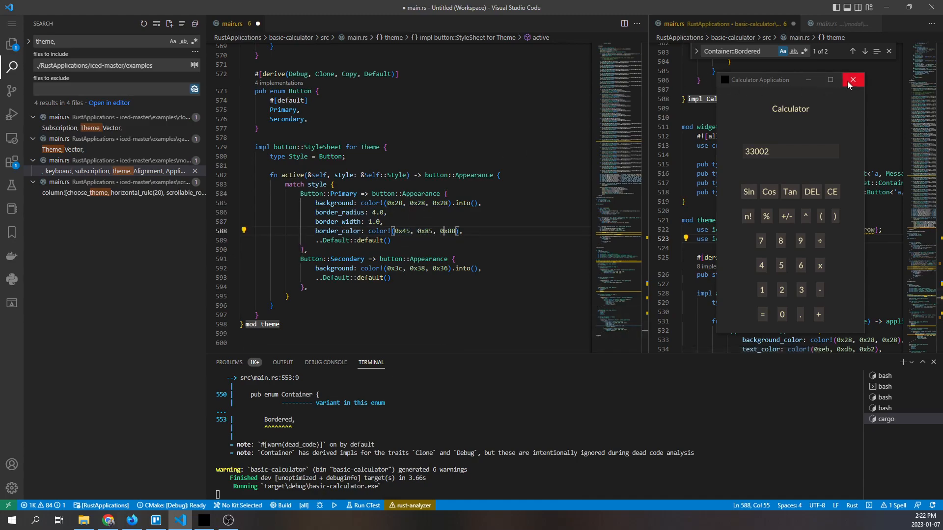
left_click(852, 79)
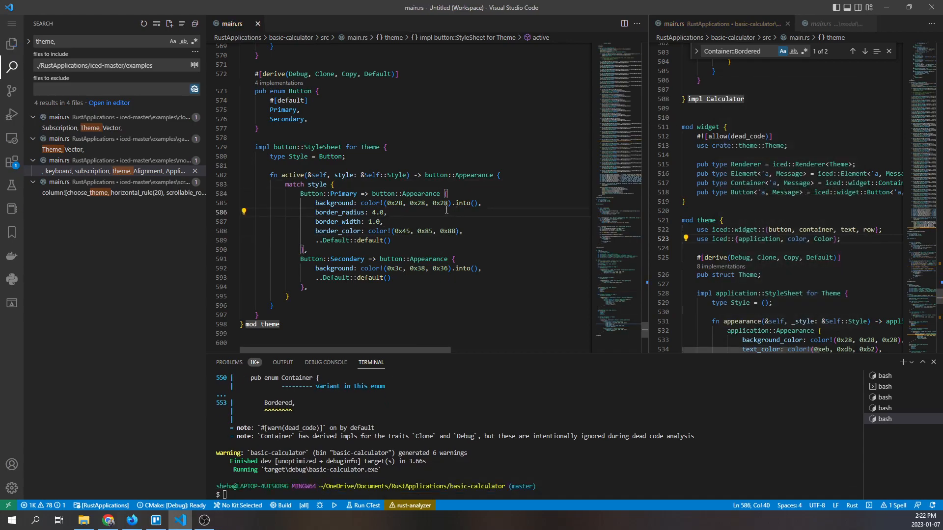
type("cargo run --package basic-calculator")
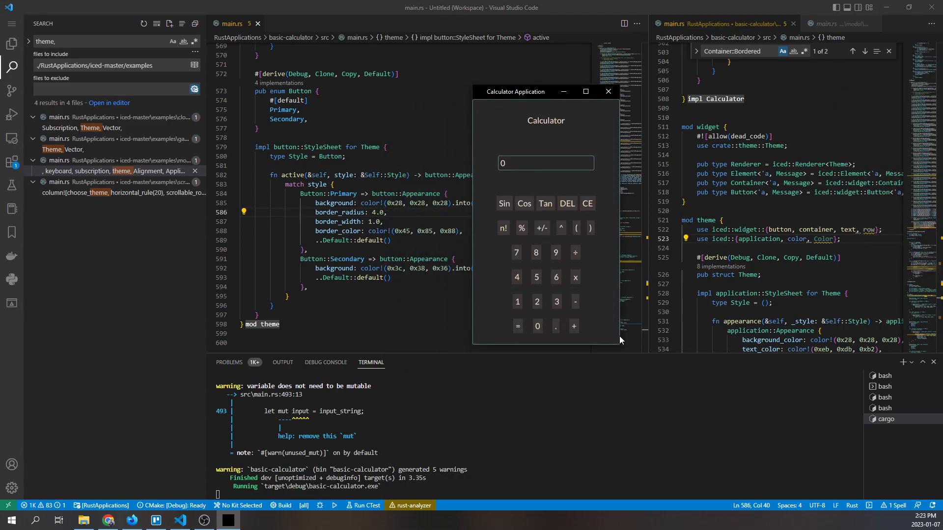
mouse_move(612, 134)
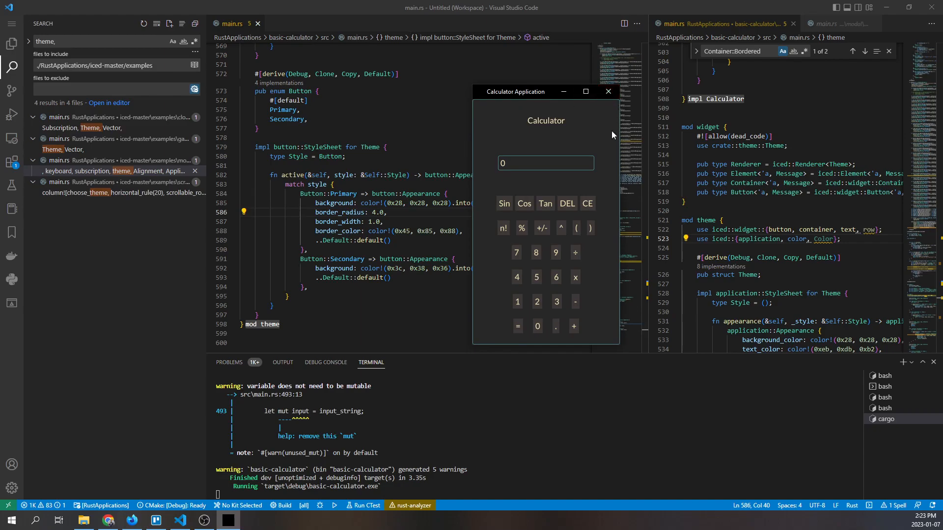
mouse_move(499, 114)
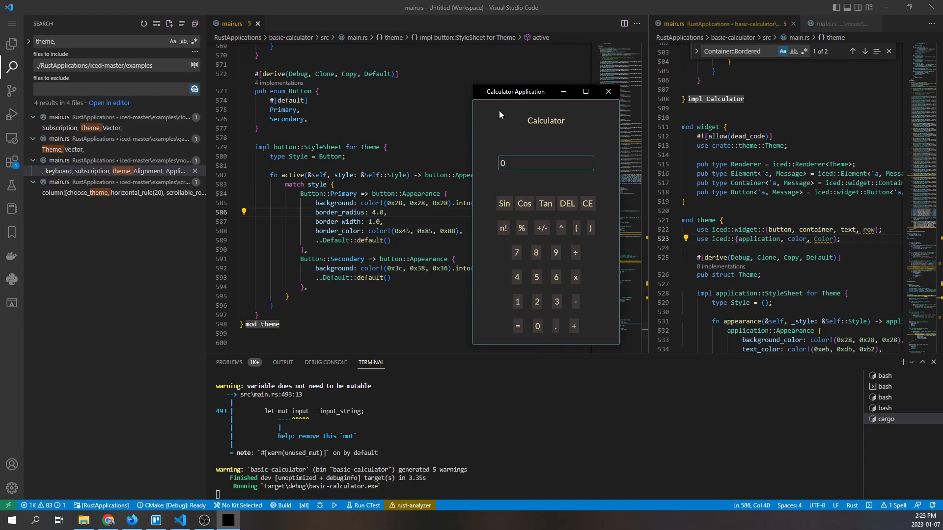
left_click_drag(515, 91, 606, 82)
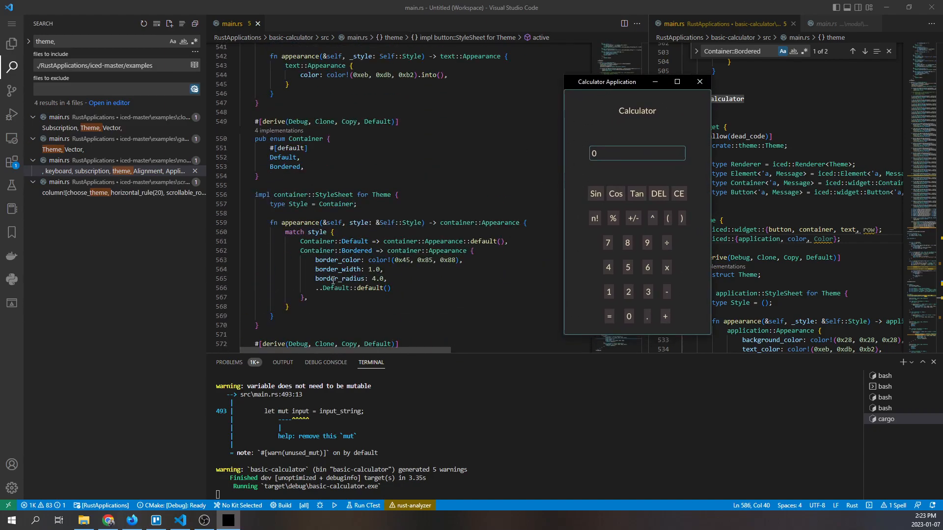
double_click(290, 219)
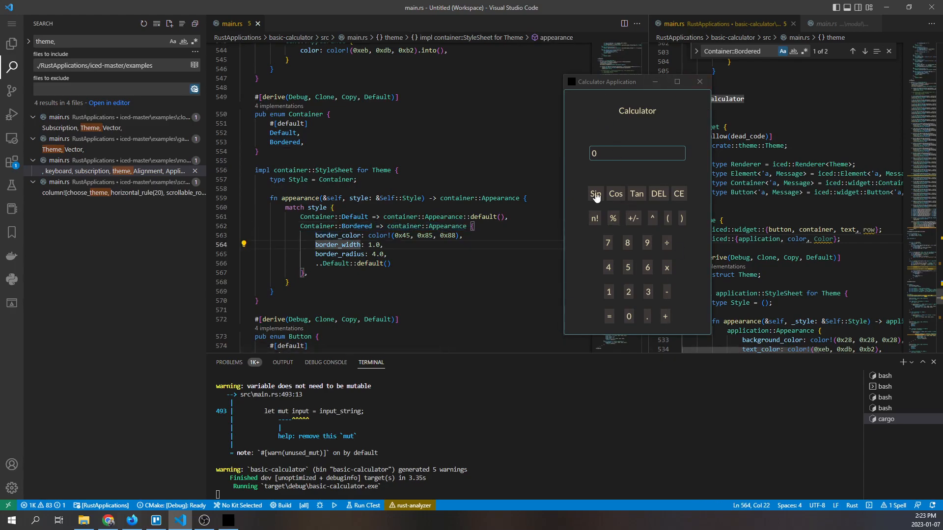
left_click_drag(316, 234, 371, 254)
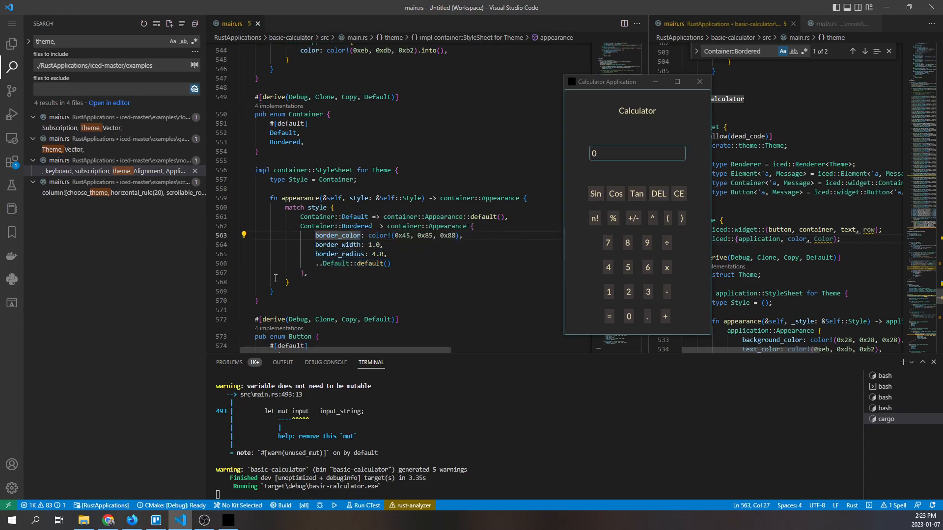
scroll("down", 3)
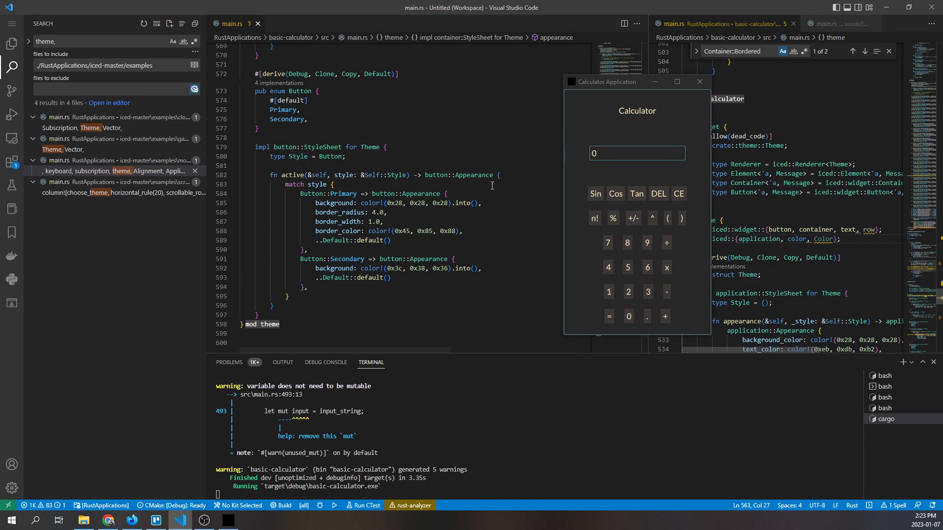
double_click(338, 212)
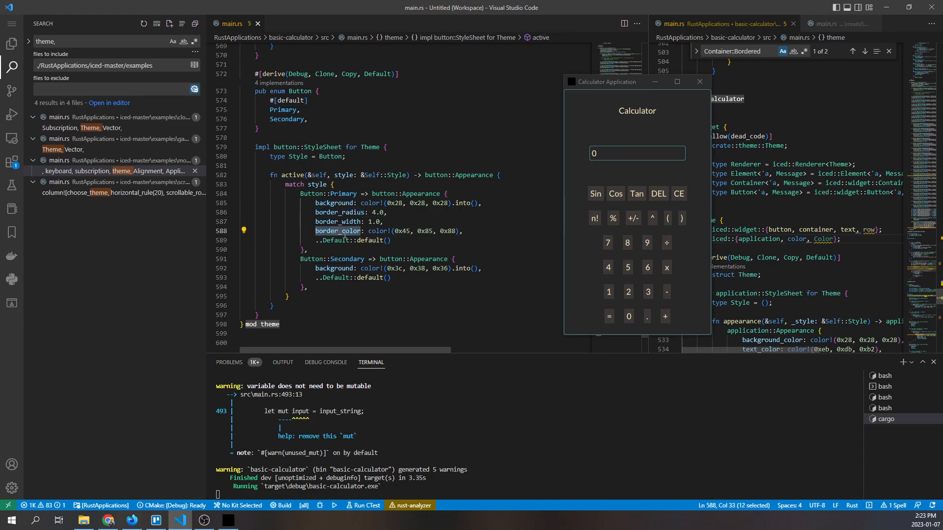
double_click(347, 258)
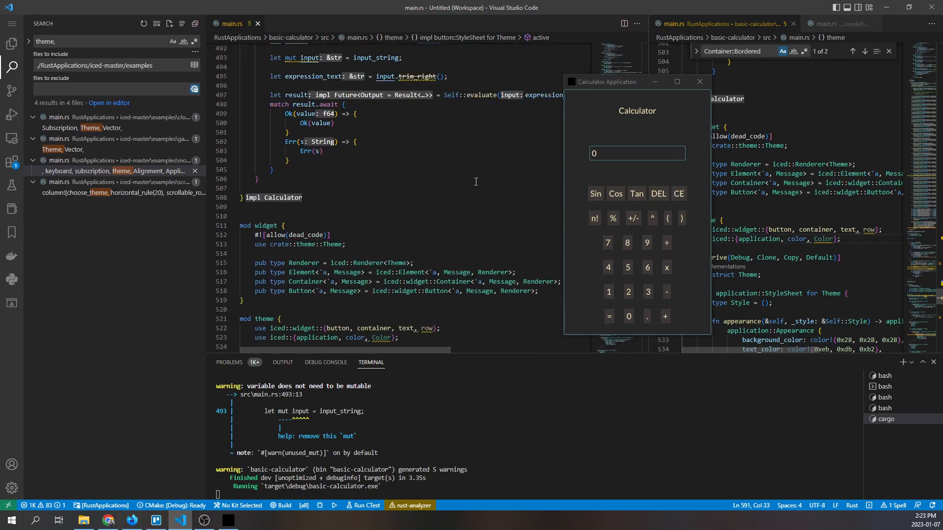
scroll("down", 3)
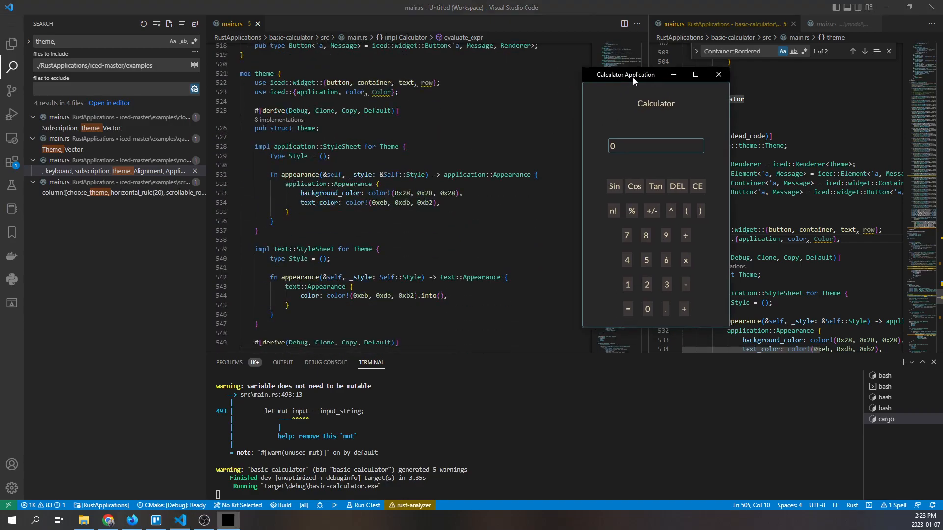
Move the calculator right and reach the impl container::StyleSheet block
left_click_drag(625, 73, 751, 79)
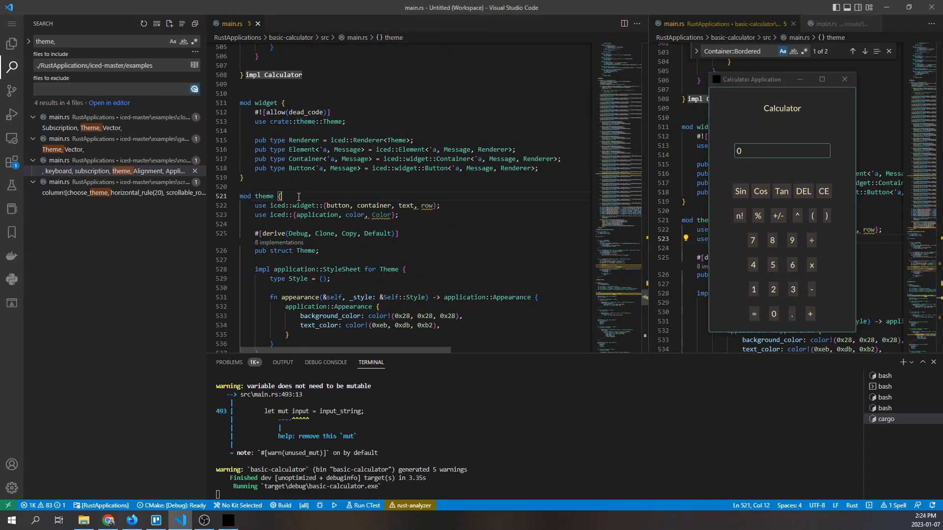
scroll("down", 3)
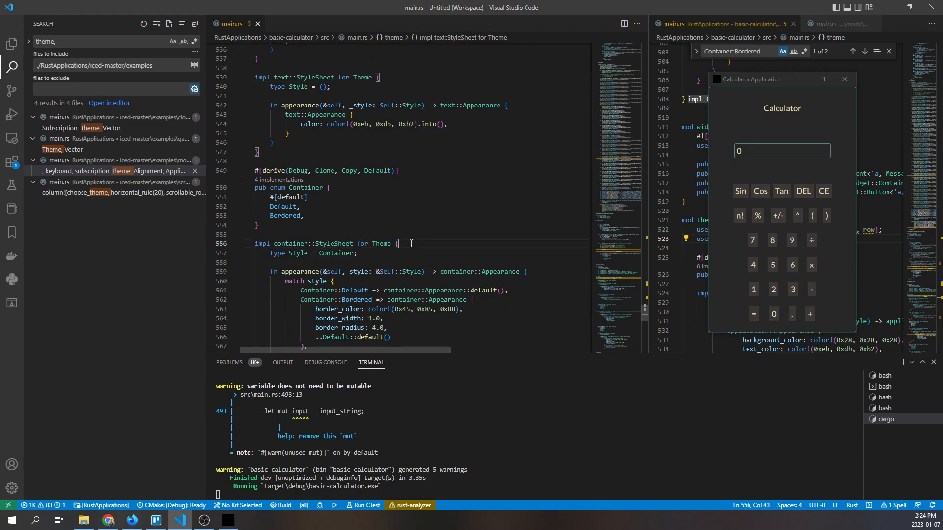
scroll("down", 3)
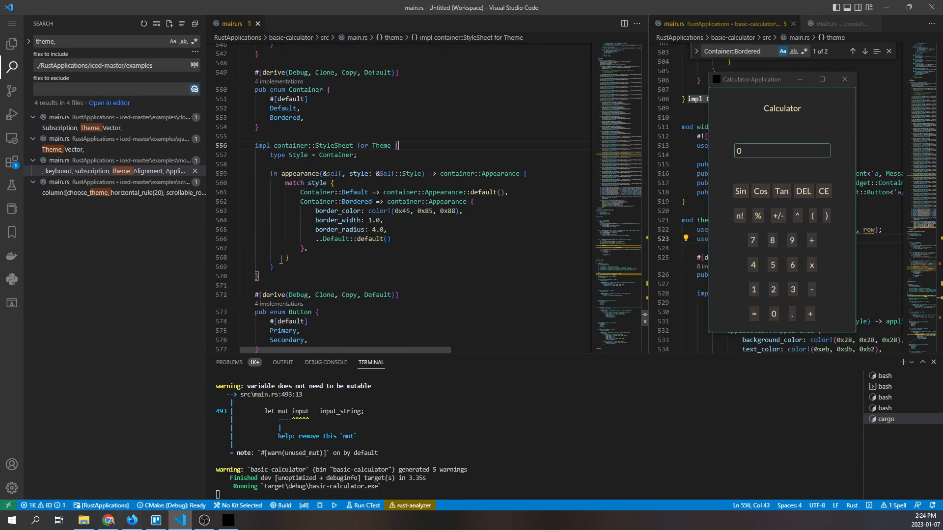
double_click(292, 194)
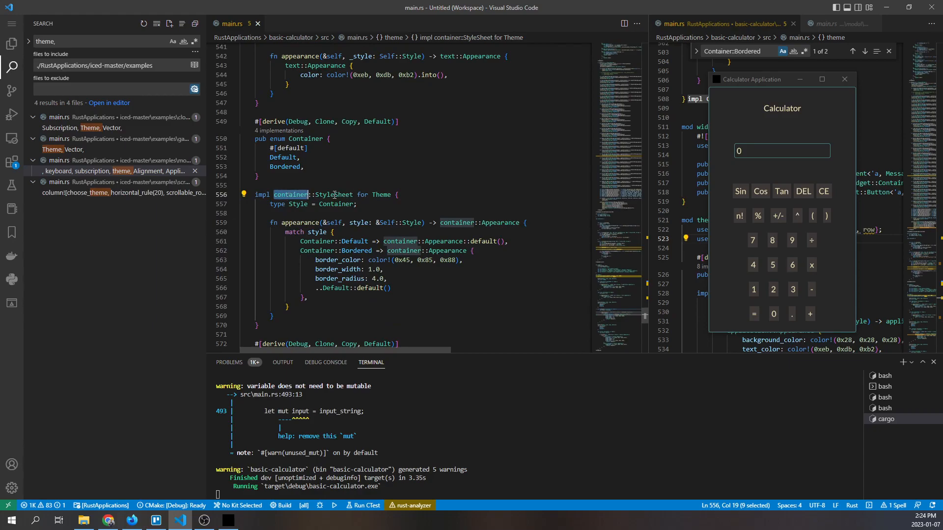
Select the Bordered variant's border colour, width and border_radius lines
scroll("down", 3)
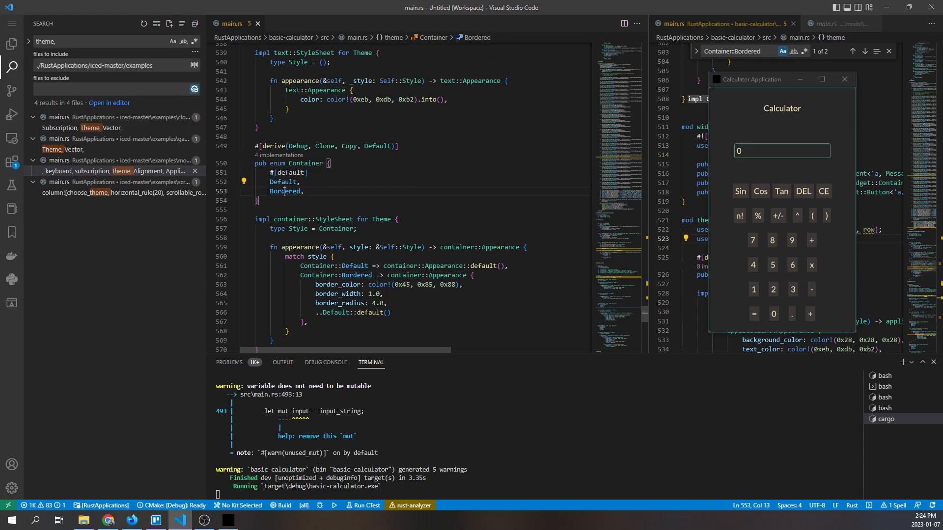
double_click(283, 182)
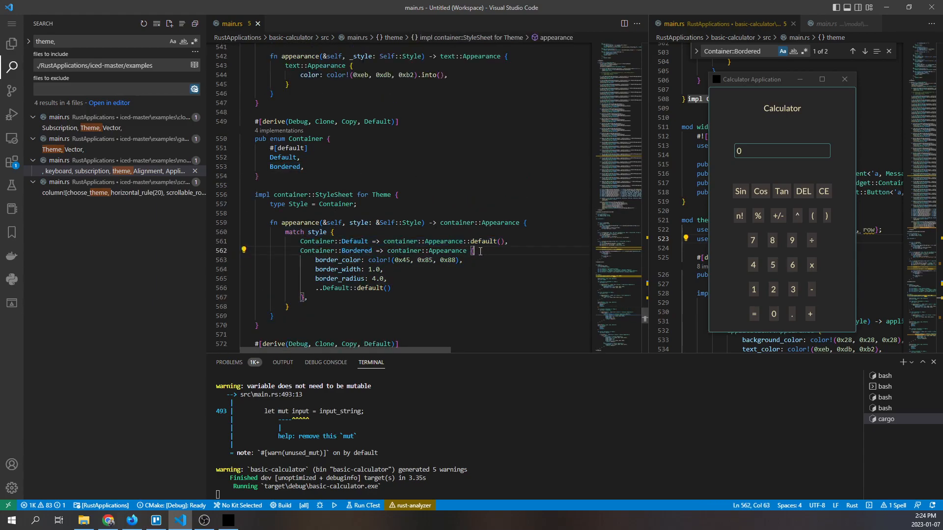
left_click_drag(474, 250, 386, 278)
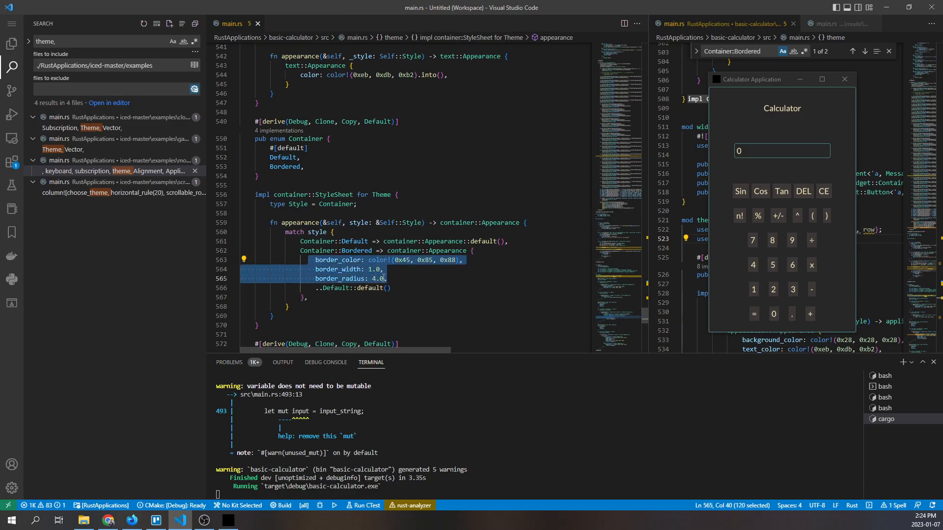
double_click(338, 269)
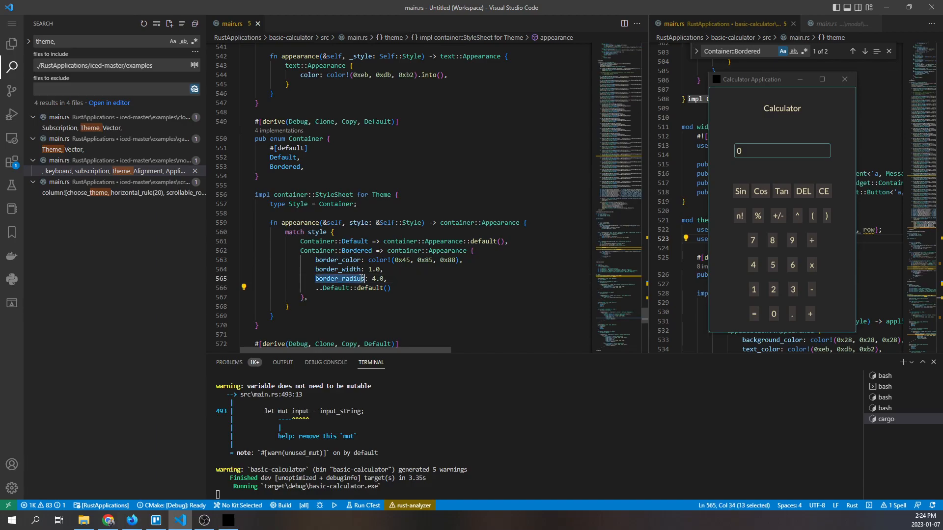
Review the Primary and Secondary button appearances and their background values in impl button::StyleSheet
scroll("down", 3)
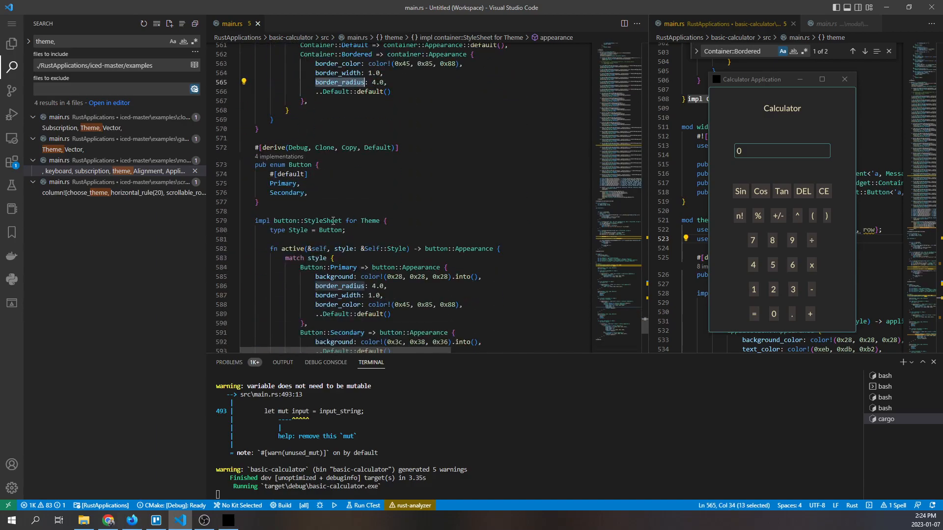
double_click(299, 164)
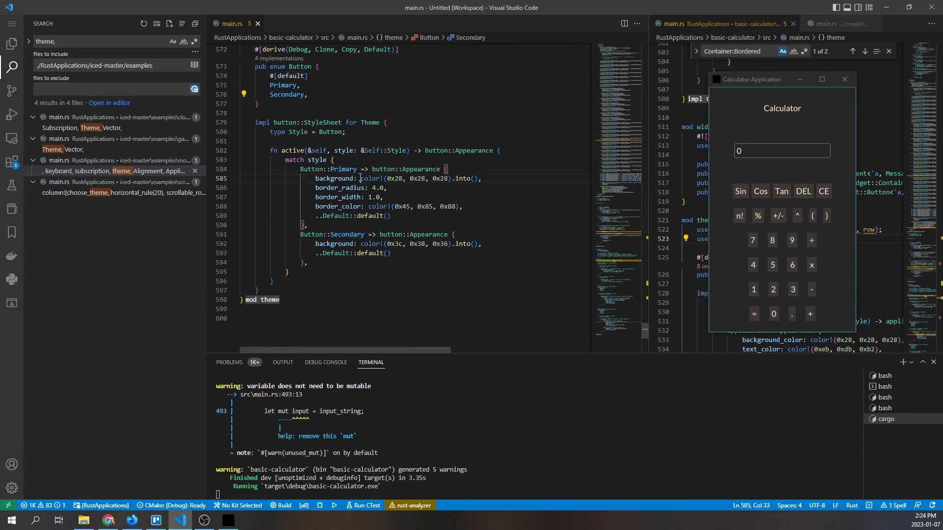
double_click(335, 178)
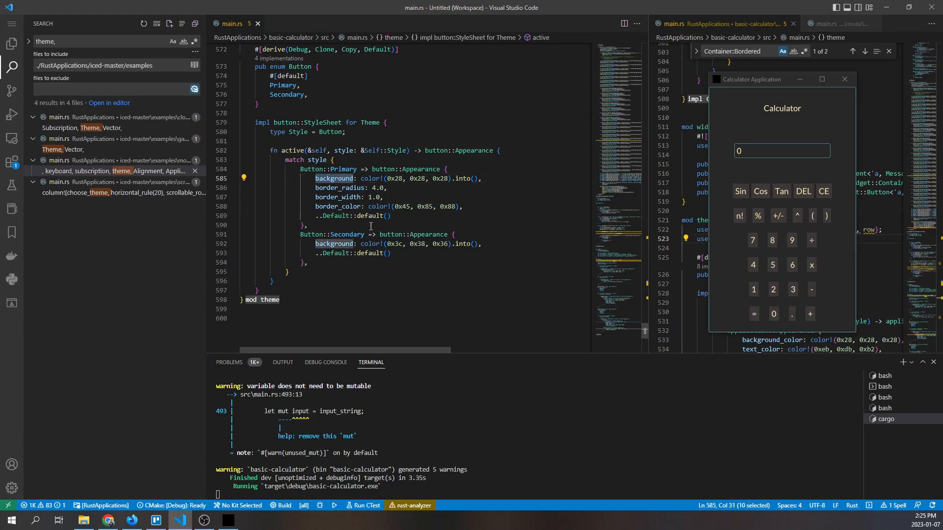
double_click(346, 235)
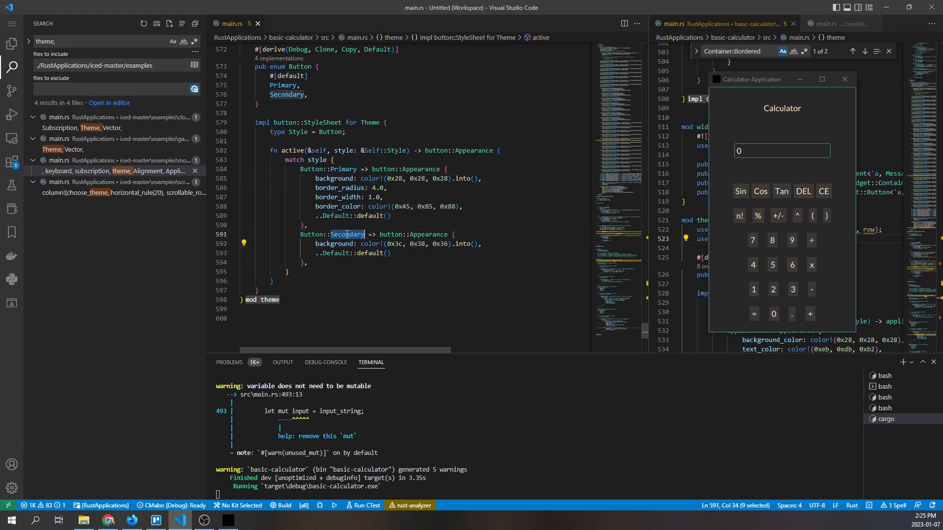
double_click(335, 243)
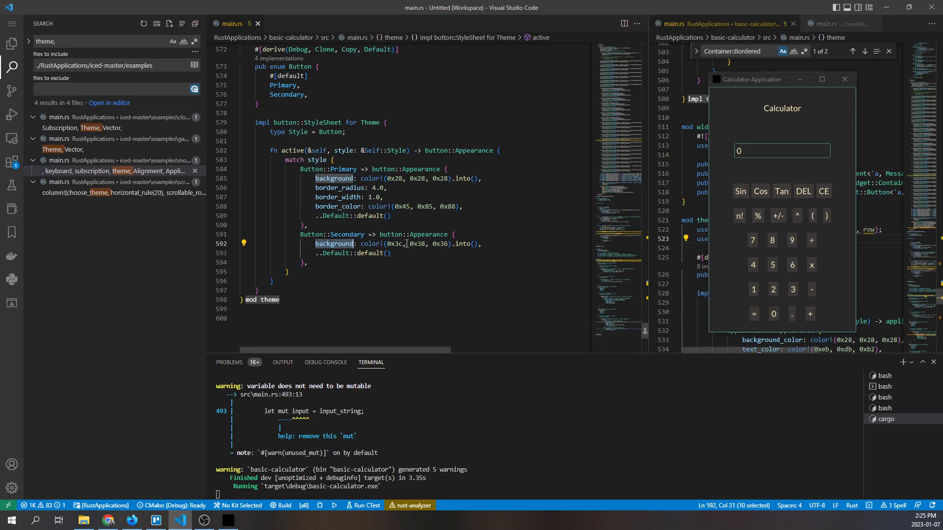
double_click(346, 233)
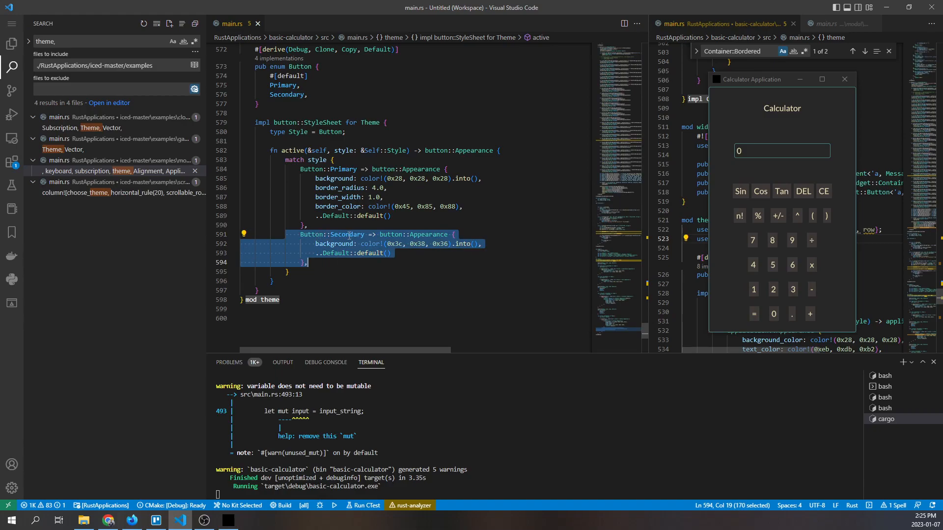
Enter digits in the calculator so its display reads 370370
left_click(773, 264)
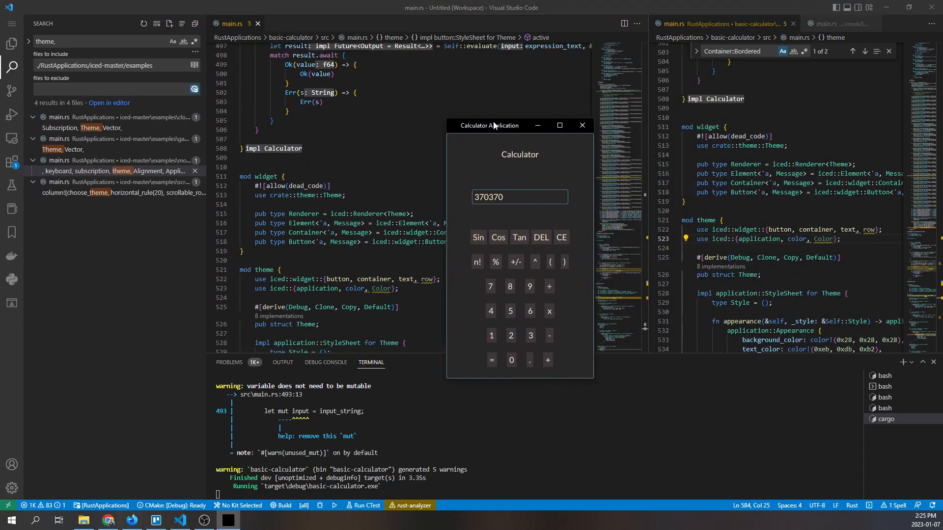
left_click_drag(493, 125, 651, 100)
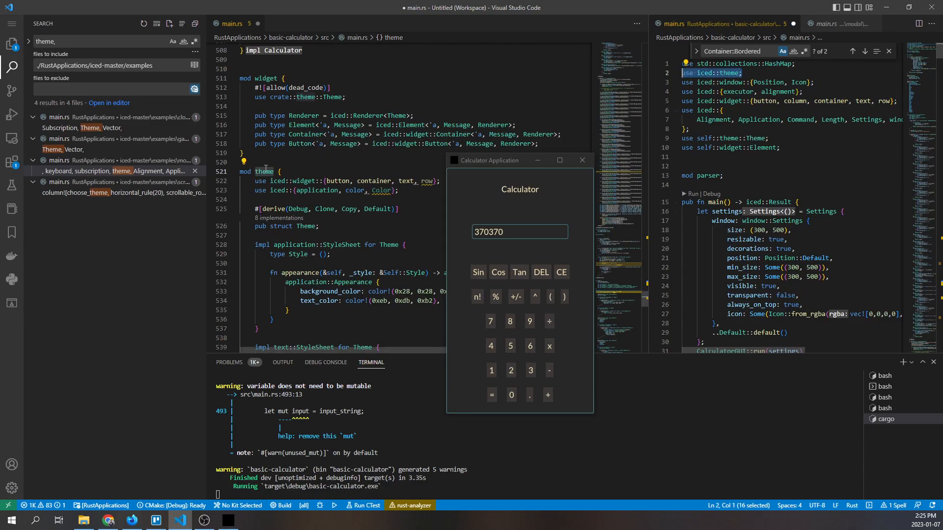
left_click(733, 72)
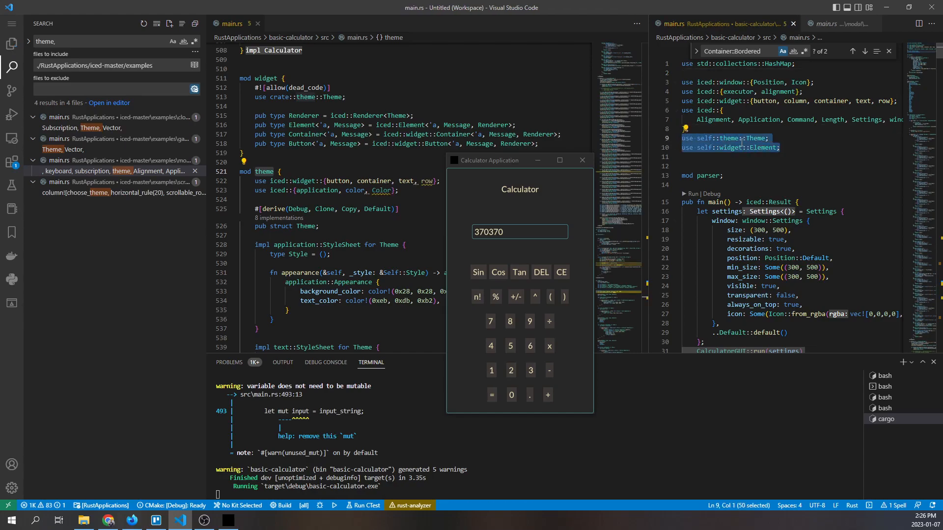
left_click(727, 137)
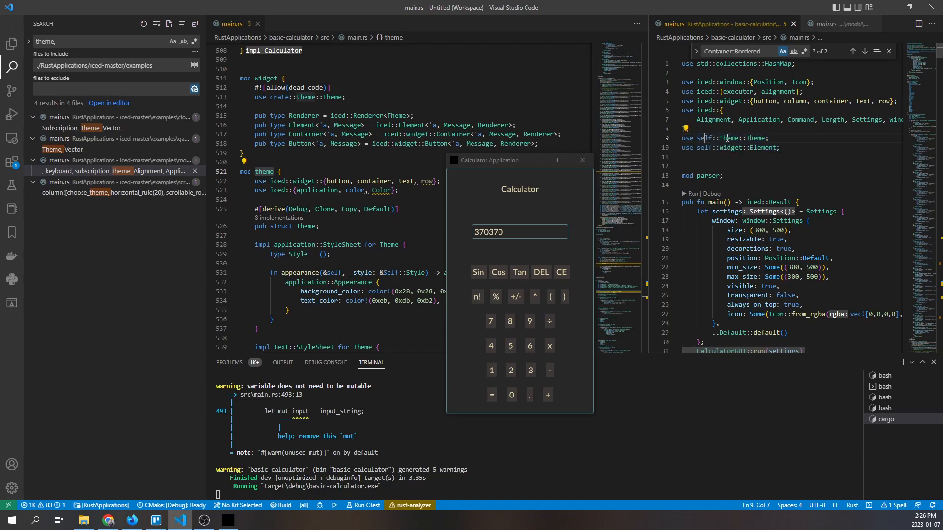
double_click(754, 139)
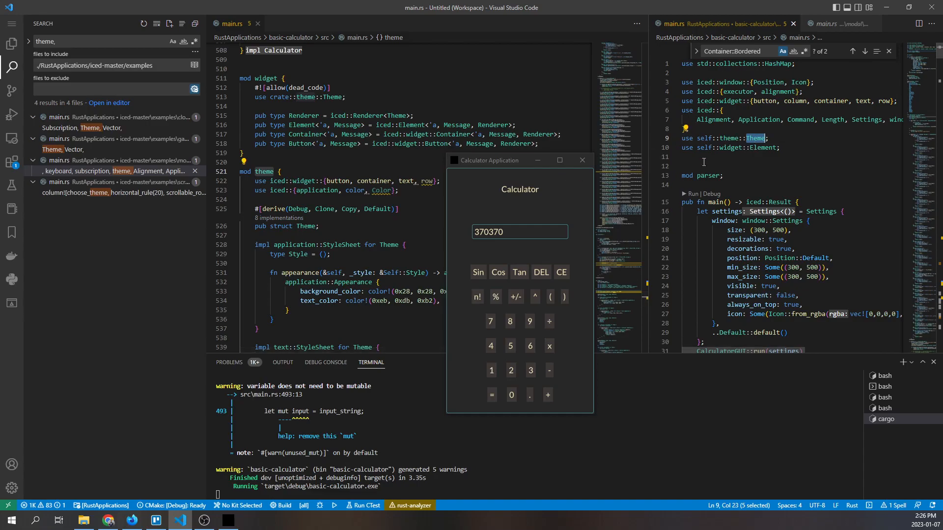
double_click(265, 171)
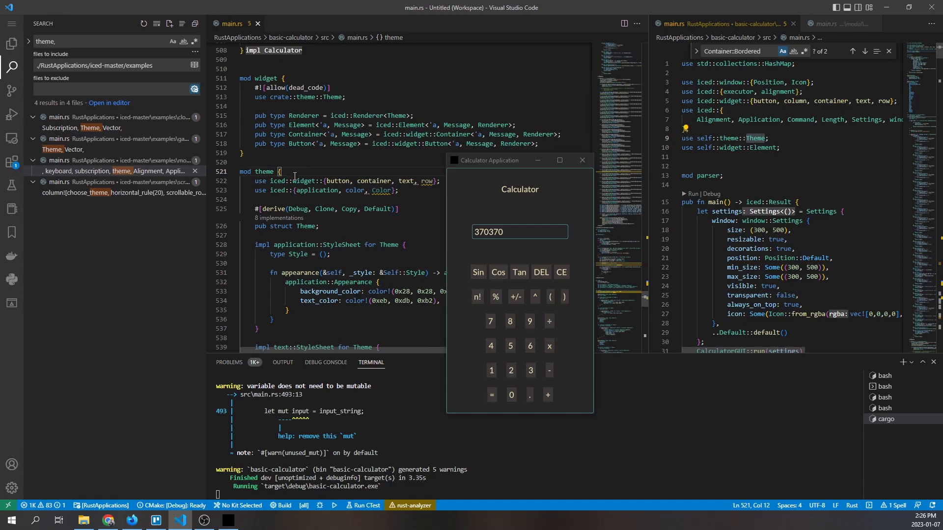
scroll("down", 3)
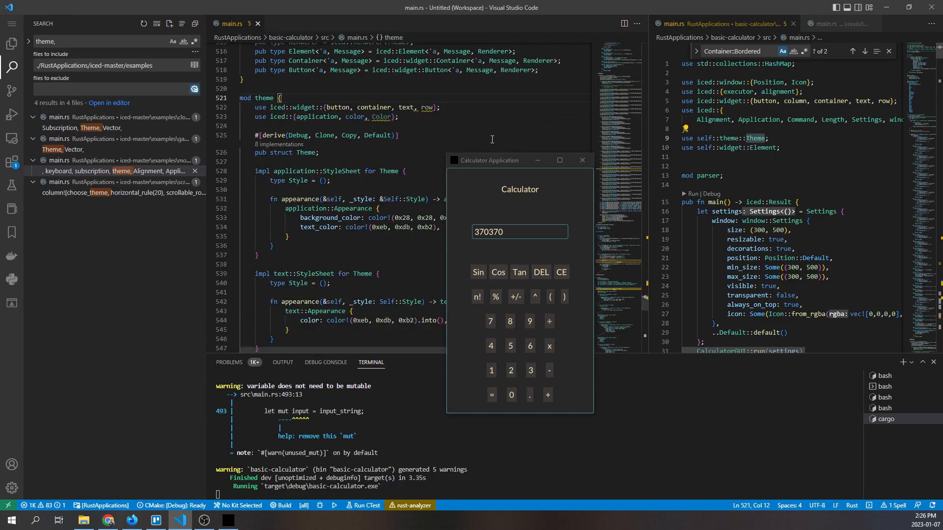
double_click(305, 153)
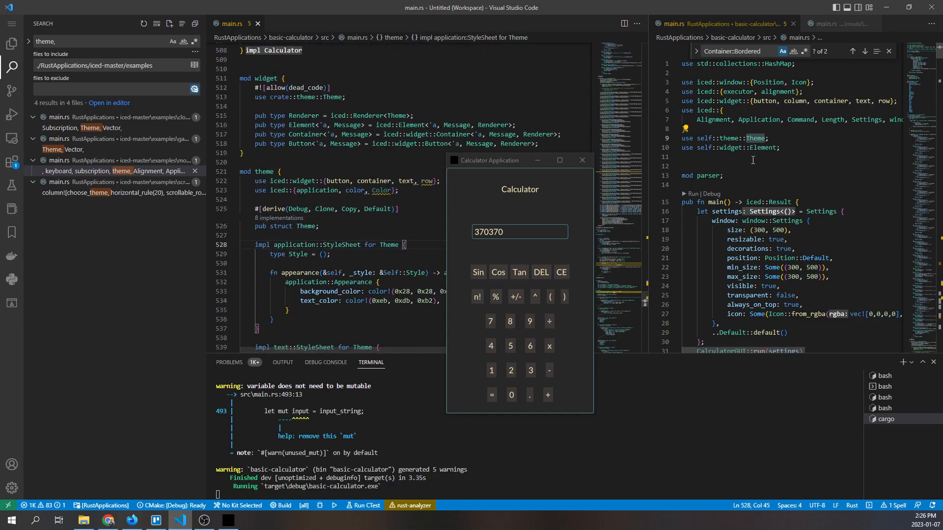
left_click_drag(681, 137, 778, 147)
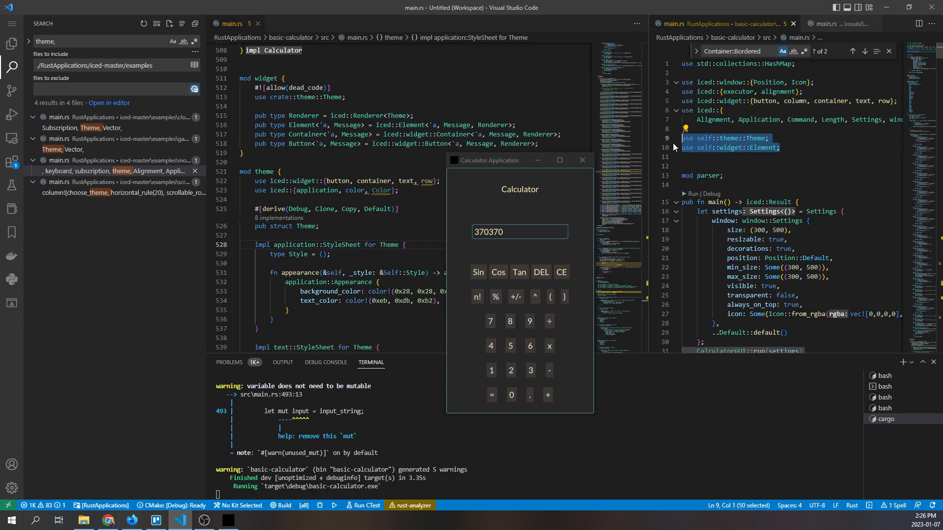
left_click(735, 100)
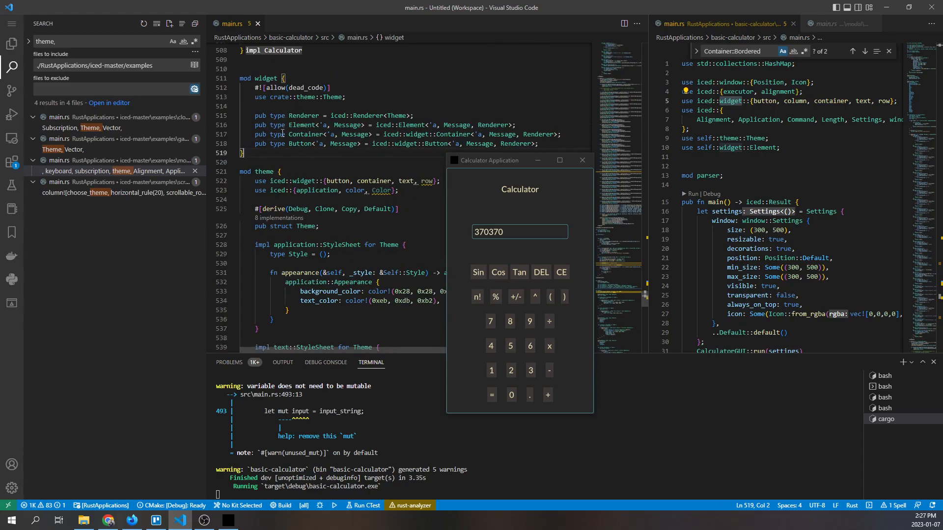
Scroll main.rs down to the Container enum and its Bordered appearance
scroll("down", 3)
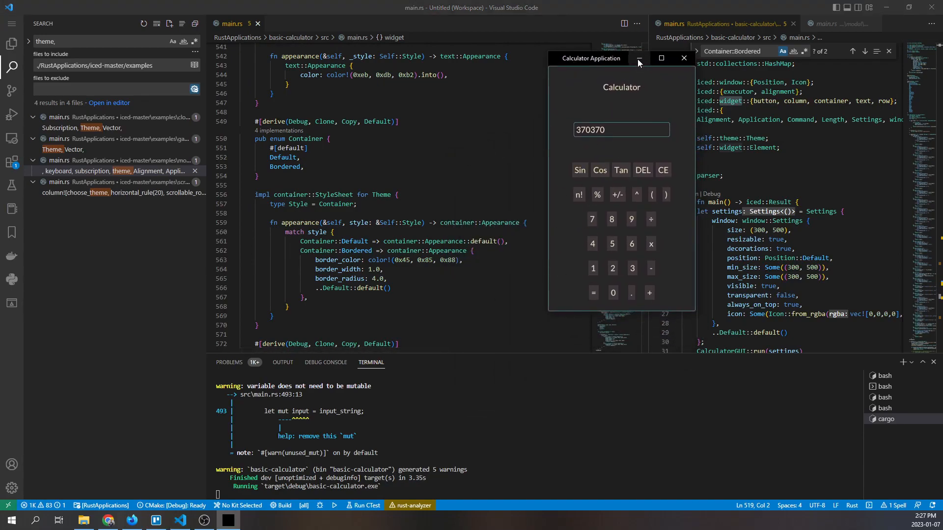
mouse_move(639, 58)
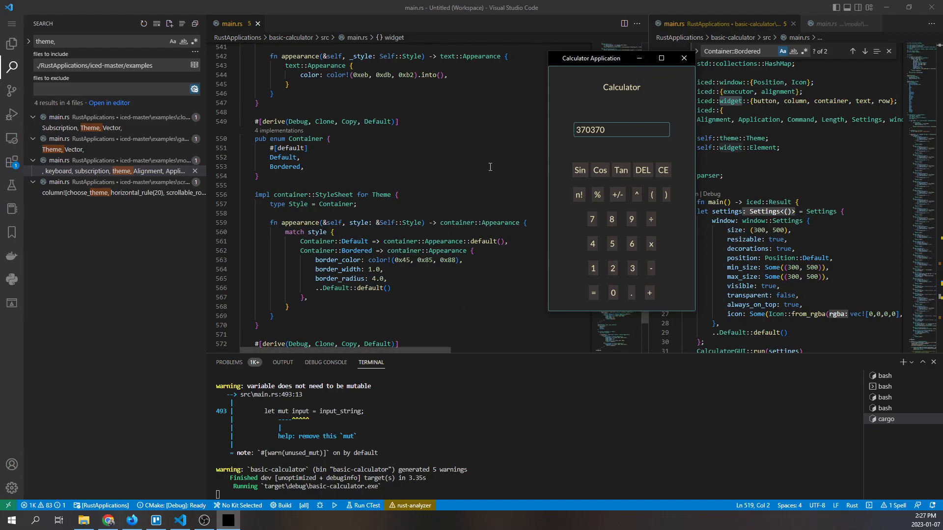
mouse_move(180, 519)
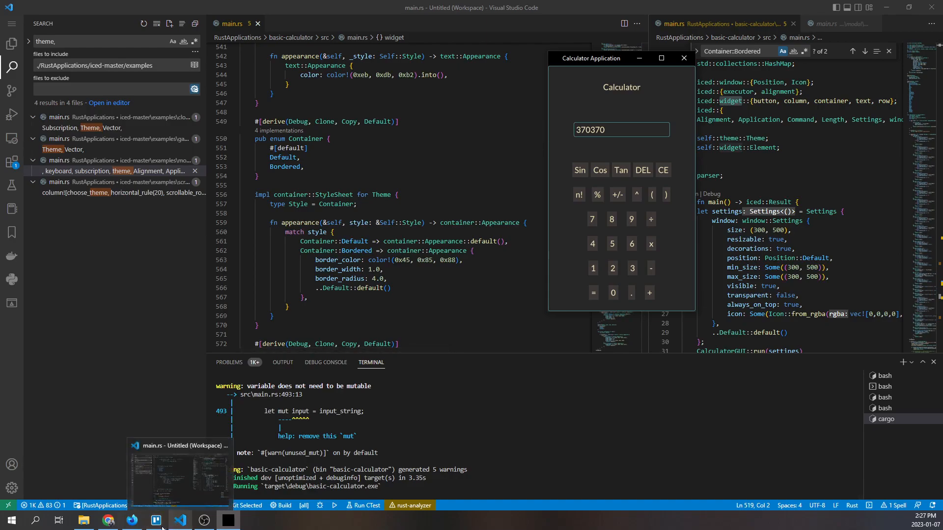
Switch to Firefox and go from the iced README to the profile's Your stars list
left_click(108, 521)
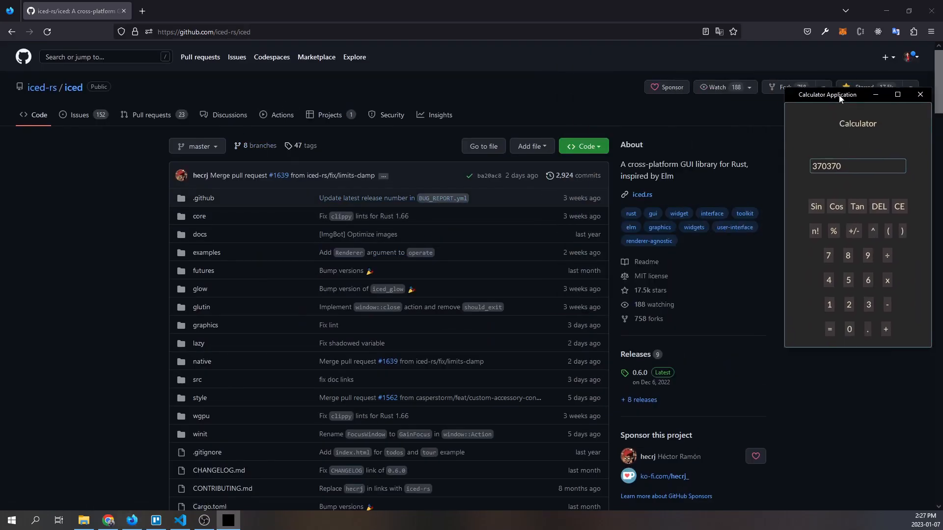
scroll("down", 3)
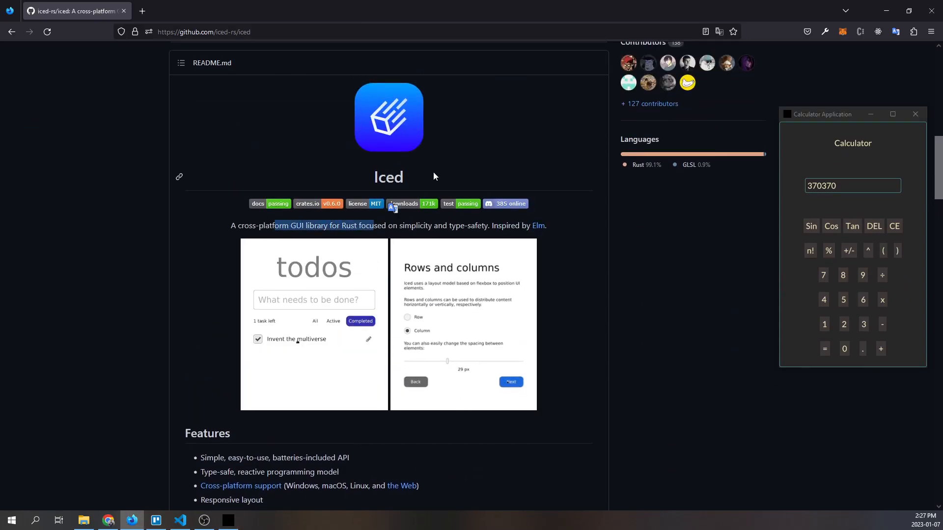
left_click(509, 382)
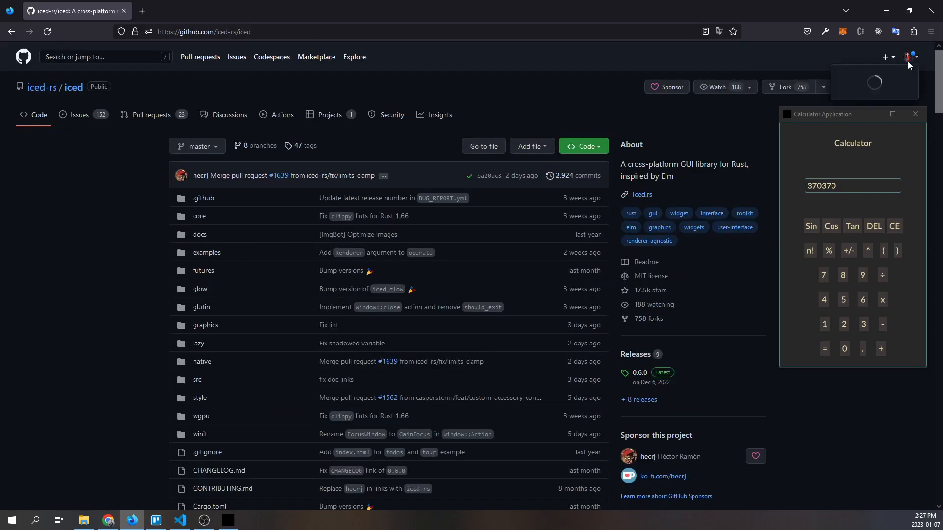
left_click(911, 57)
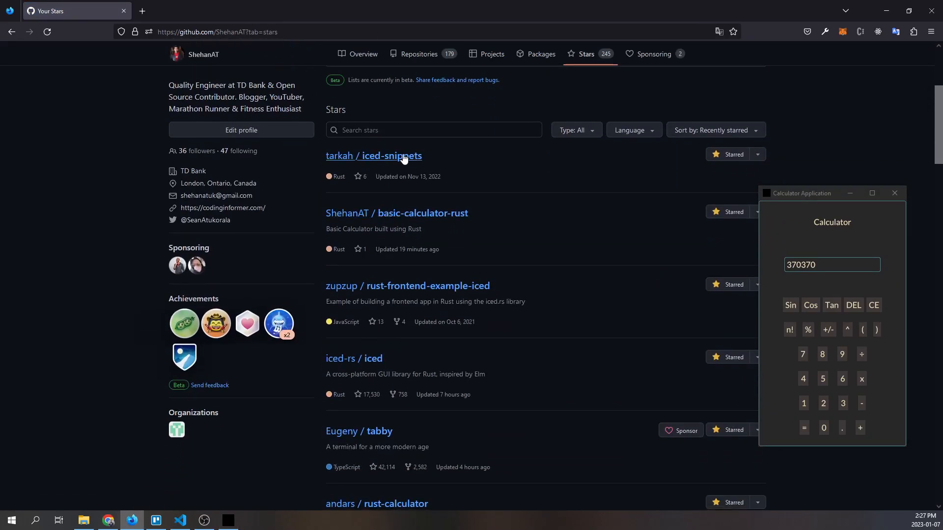
Navigate tarkah/iced-snippets to snippets/custom-theme/src/main.rs
left_click(373, 156)
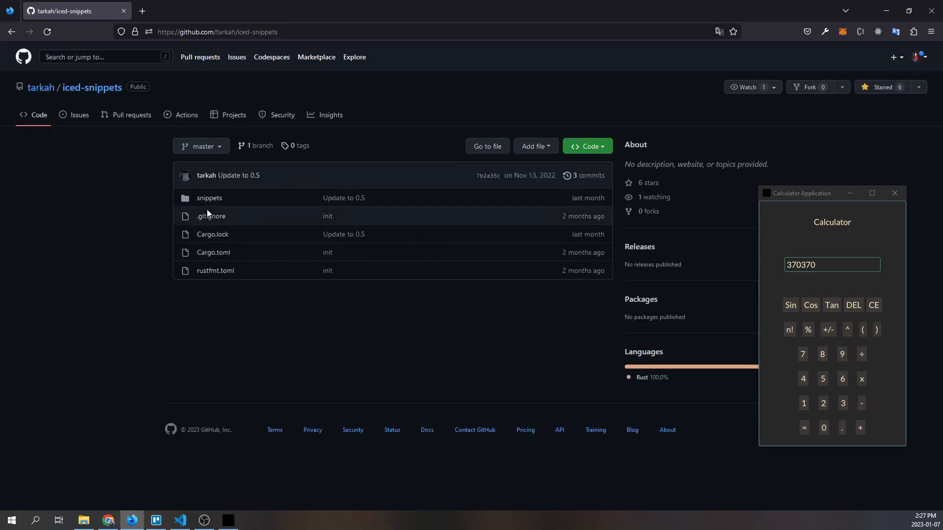
left_click(208, 197)
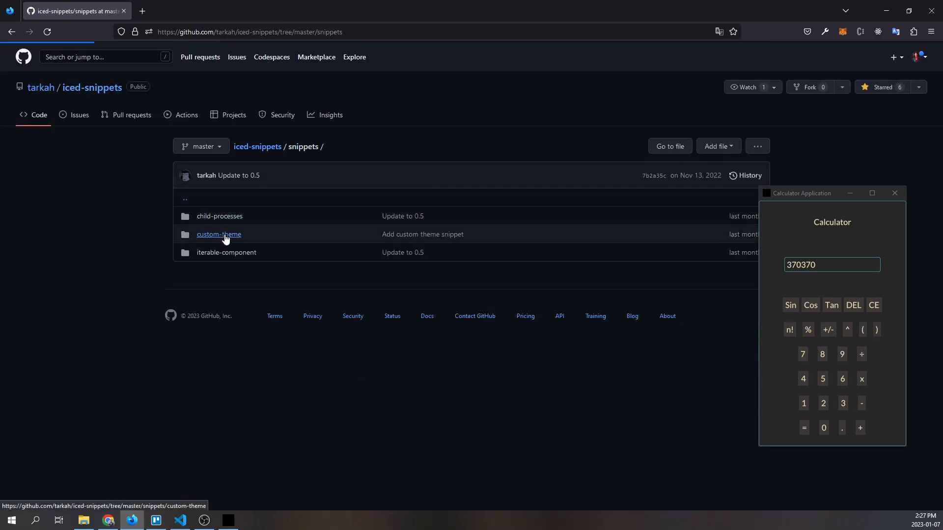
left_click(218, 234)
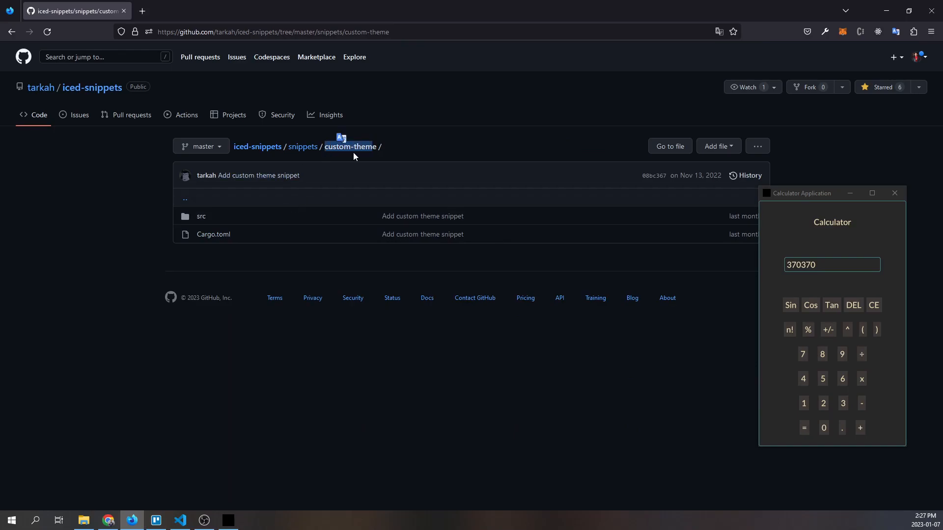
left_click(201, 216)
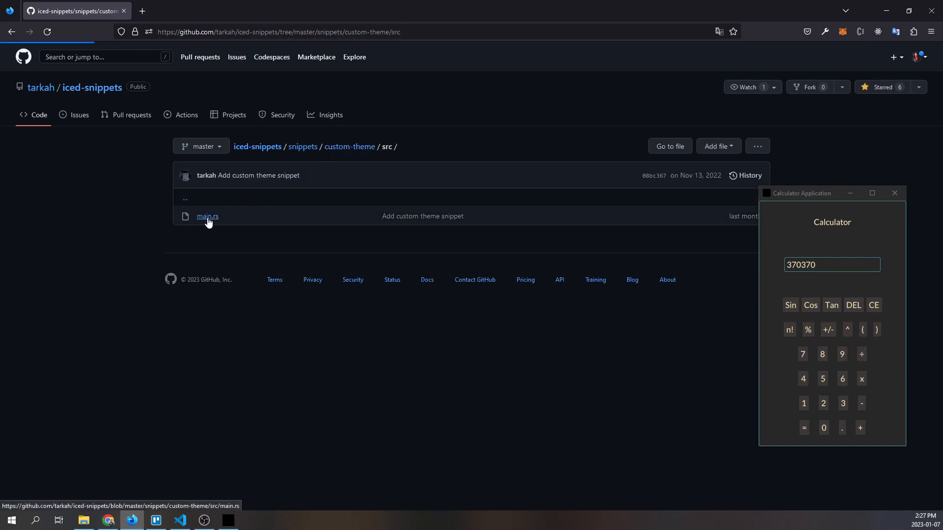
left_click(207, 216)
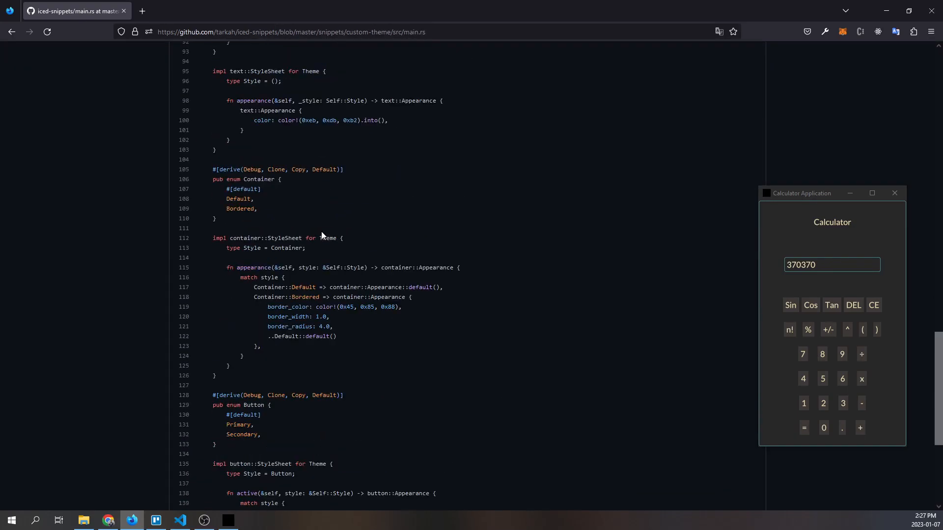
Skim the snippet's container and button styles and return to the file's top
scroll("down", 3)
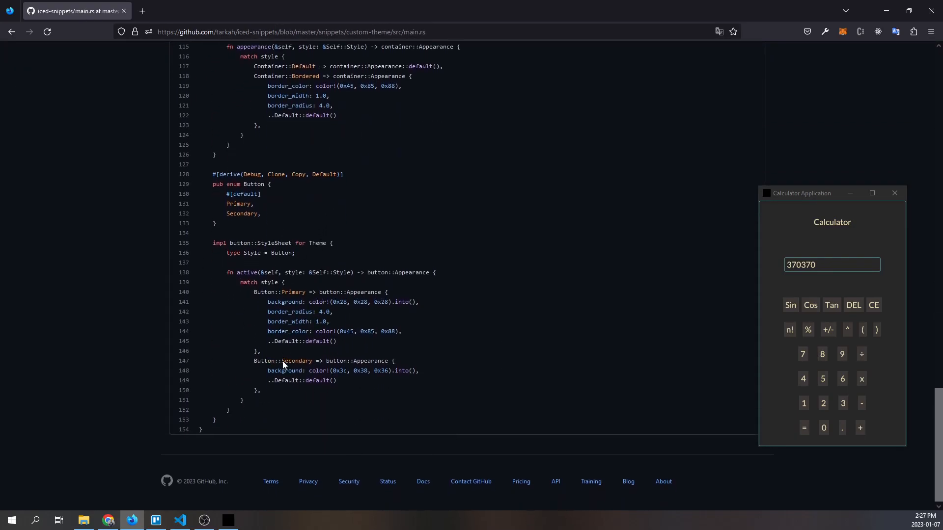
scroll("up", 3)
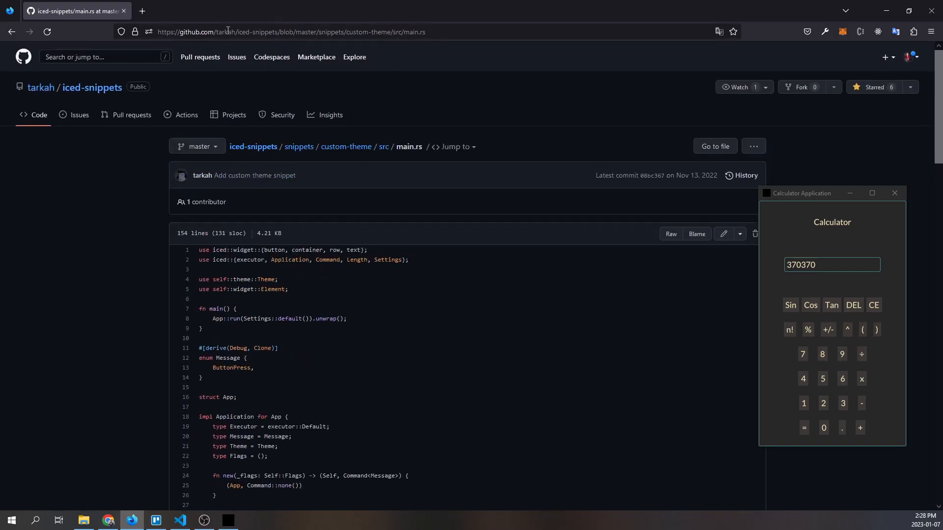
mouse_move(373, 150)
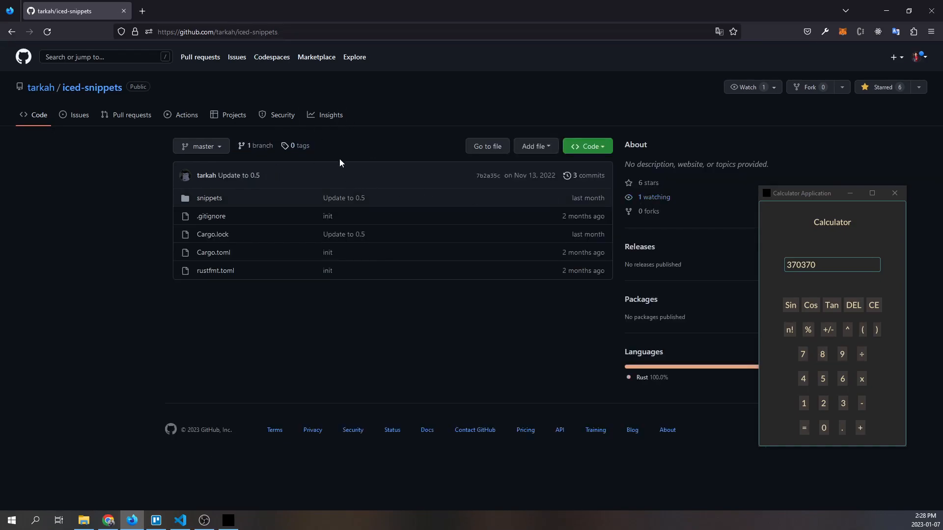
Drag the Calculator window back over the VS Code editor
left_click_drag(804, 194, 649, 101)
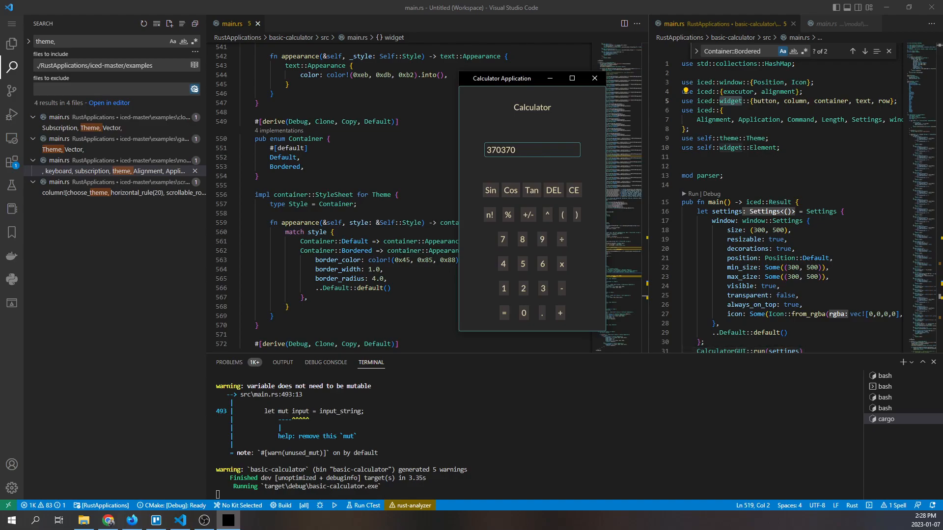
mouse_move(479, 146)
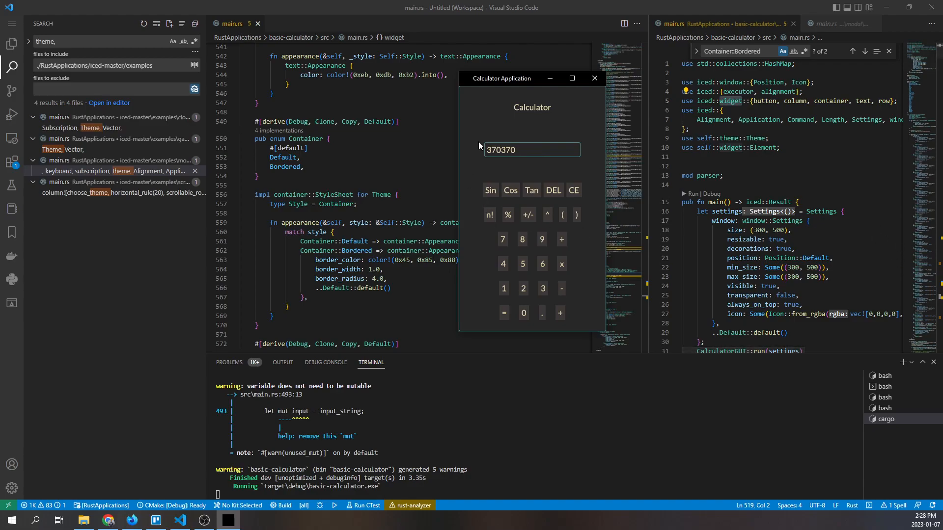